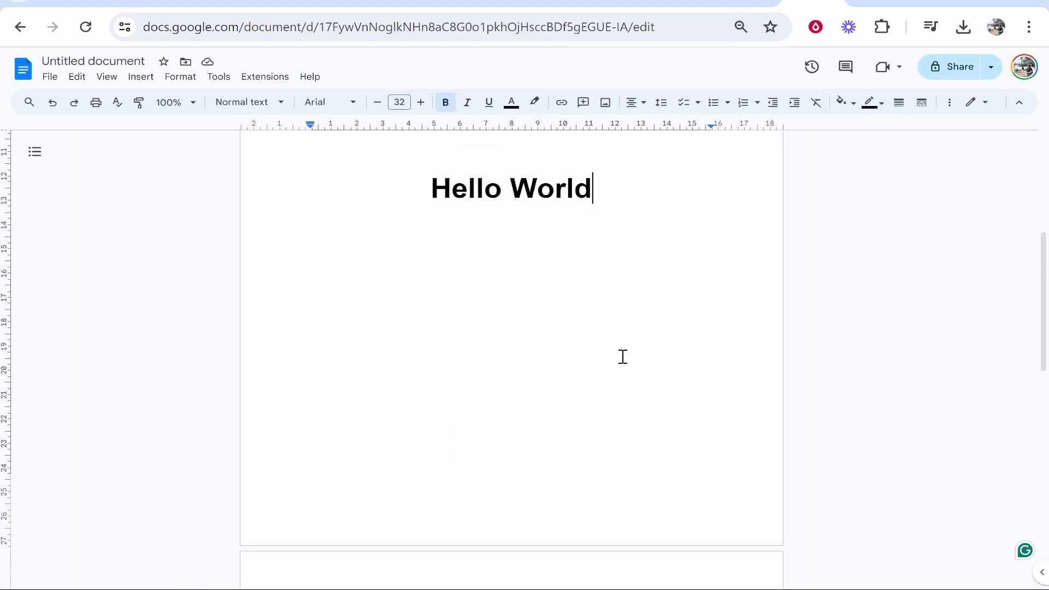
Step: Clear the earlier bold Hello World heading, leaving a blank untitled document
click(741, 26)
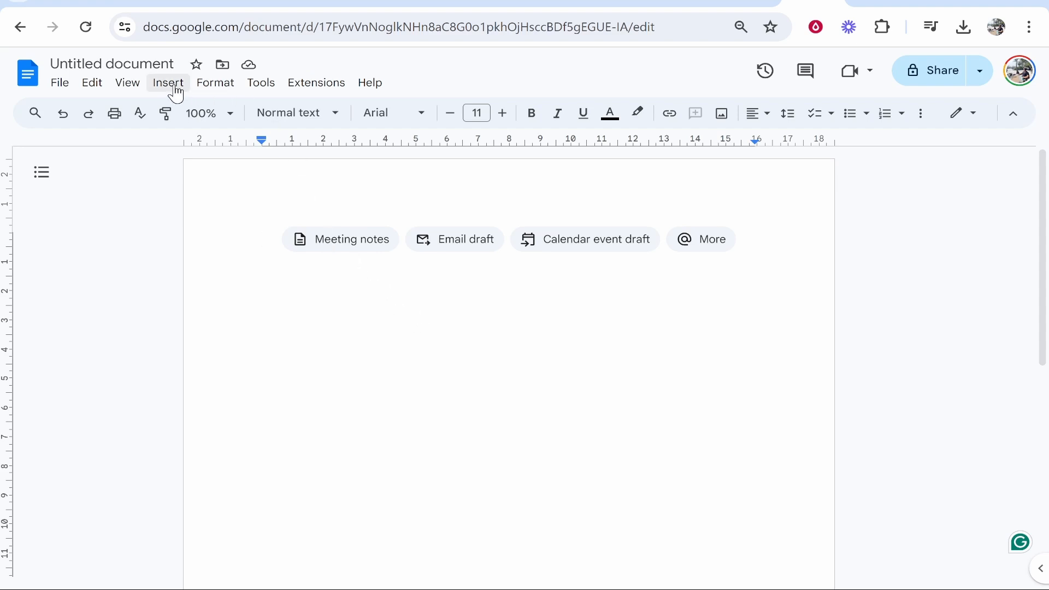
Step: Insert a 1 x 1 table at the top of the blank page
click(169, 82)
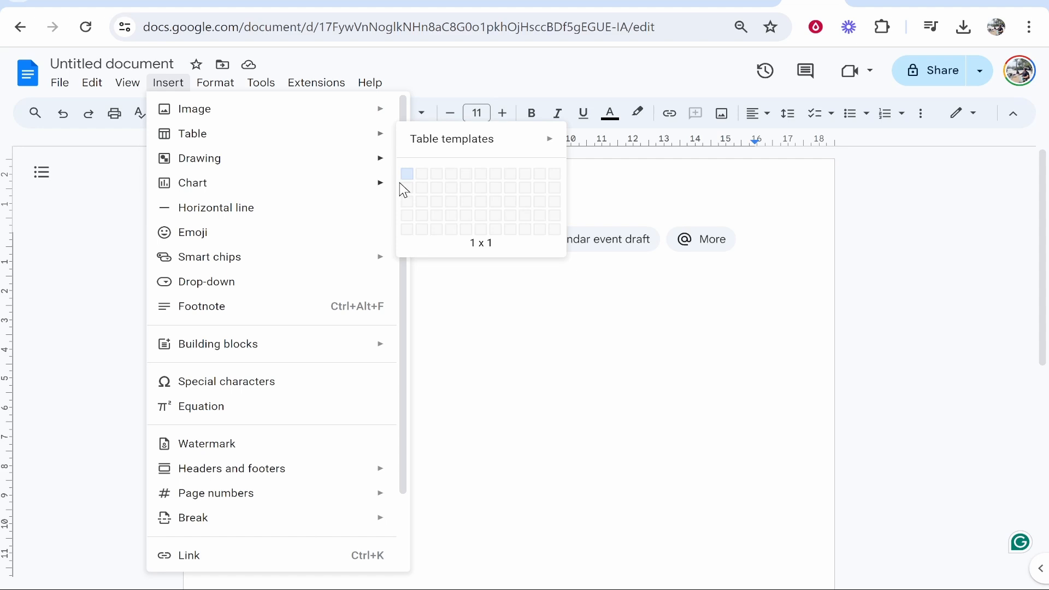
click(406, 173)
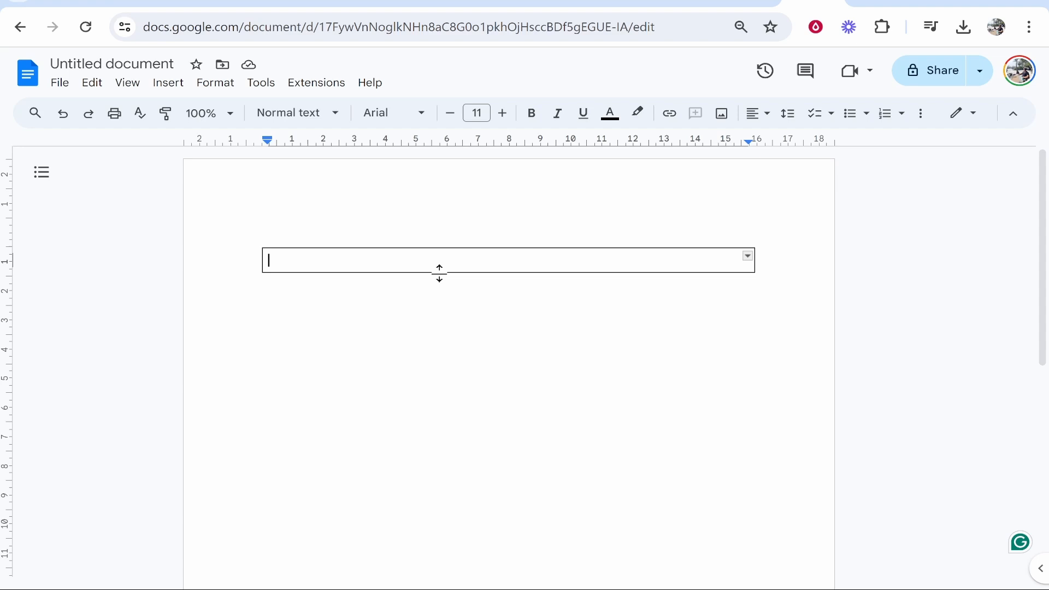
Step: Enter 'Hello World' in the cell as bold, size 25, centred horizontally
text(Hello World)
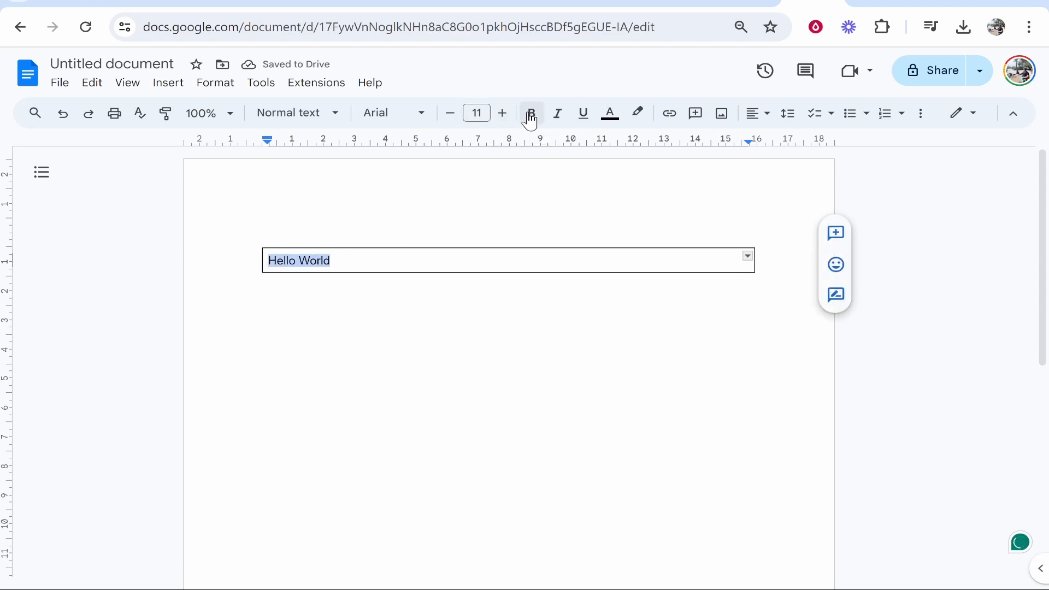
click(501, 113)
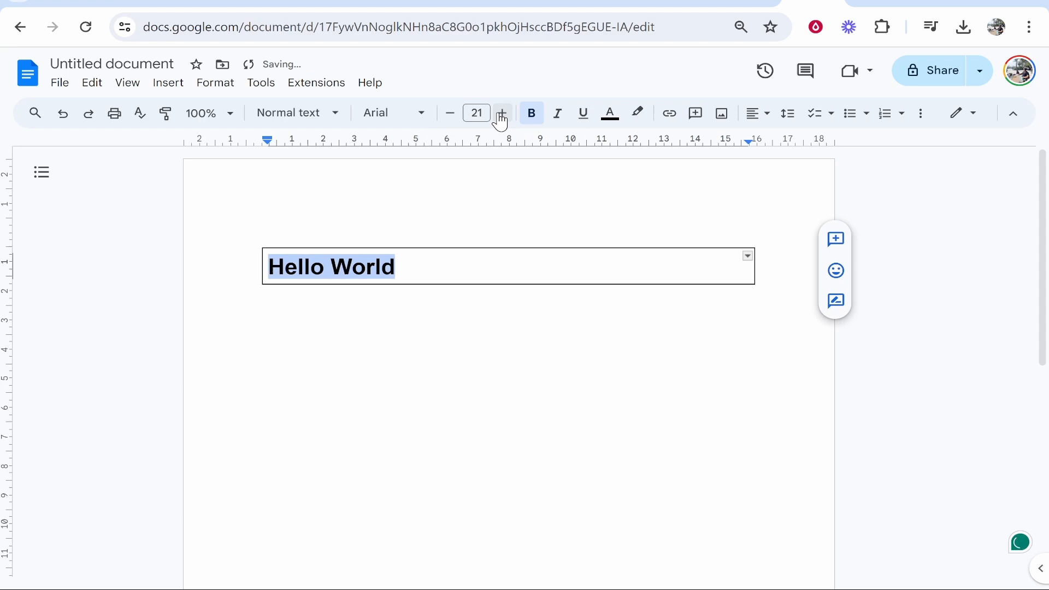
click(501, 112)
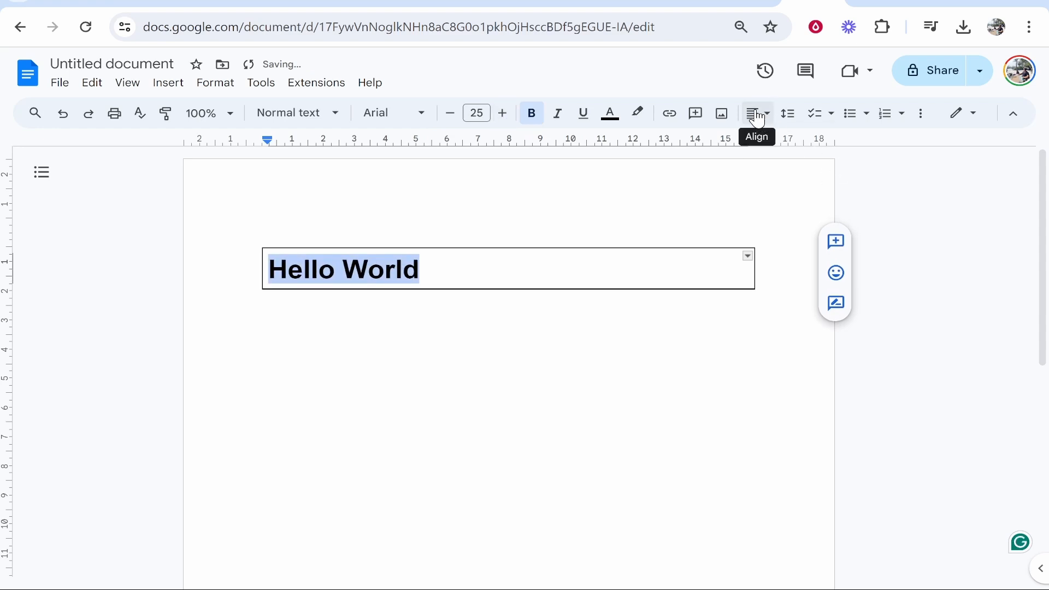
click(752, 112)
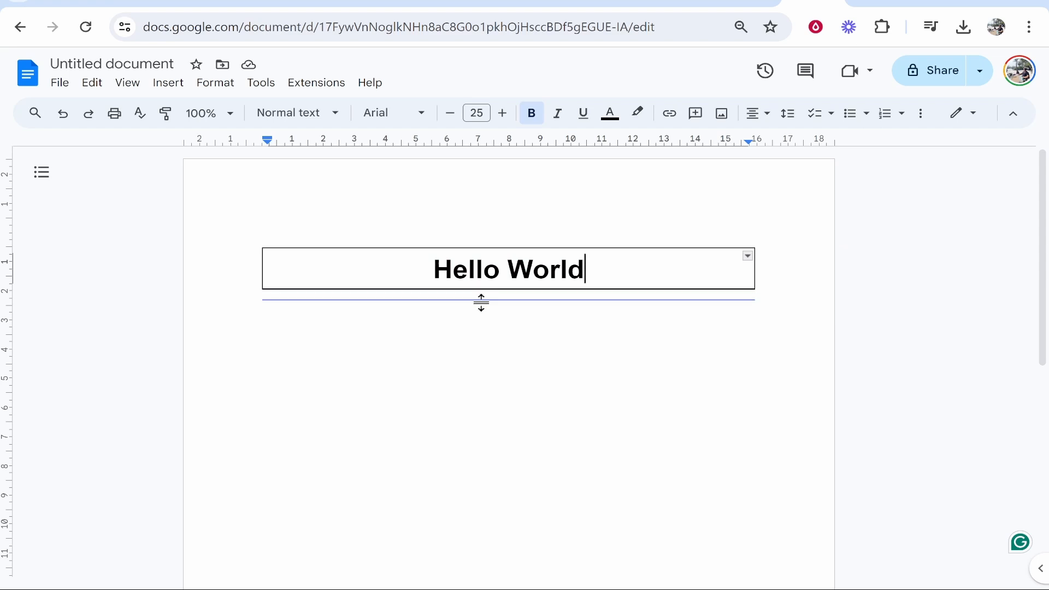
Step: Drag the table's bottom border down so the cell spans the full page height
scroll(down, 3)
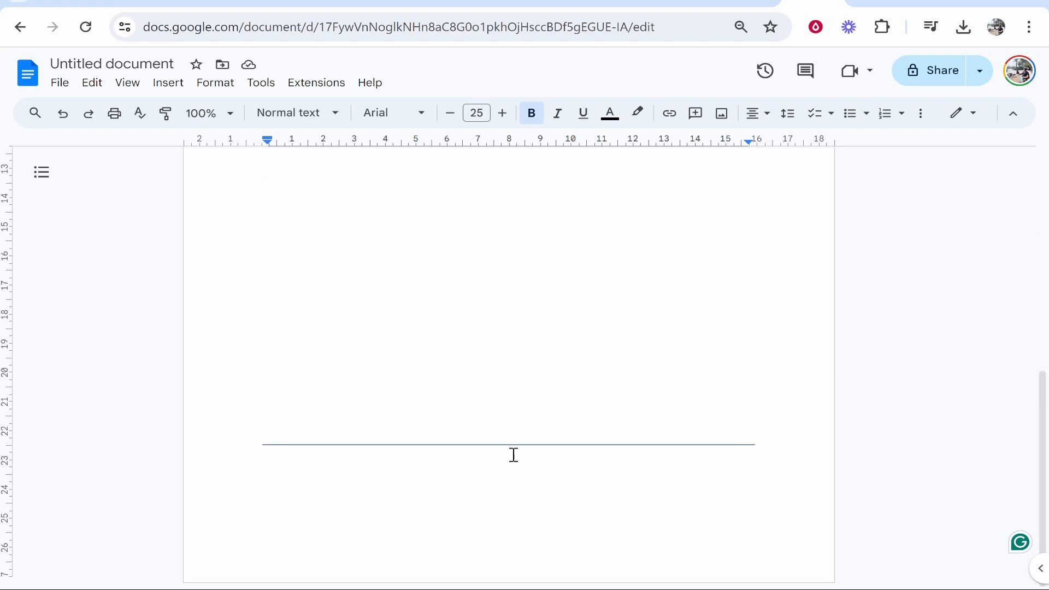
scroll(down, 3)
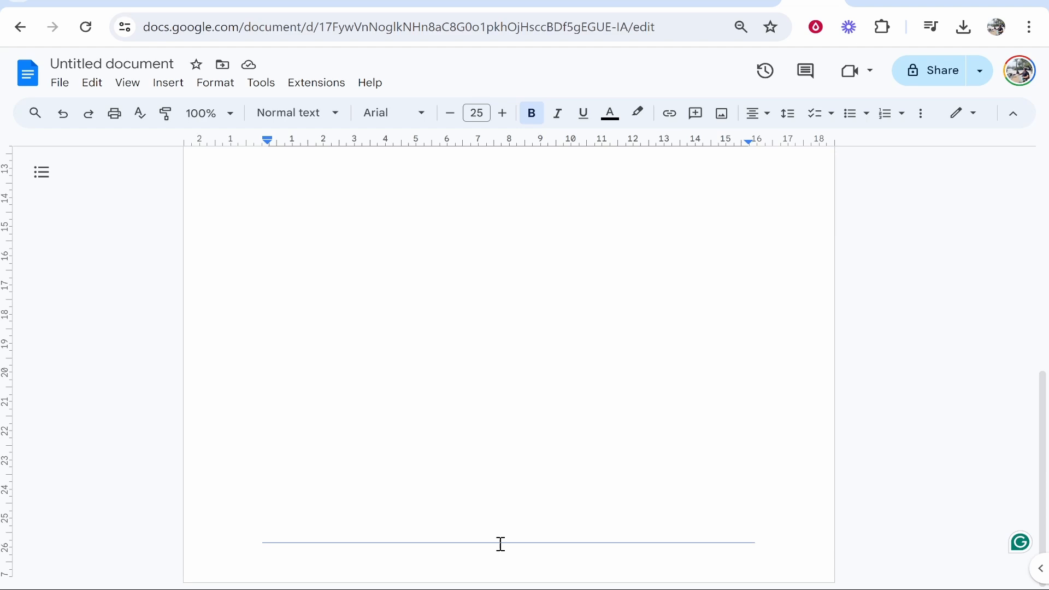
text(Hello World)
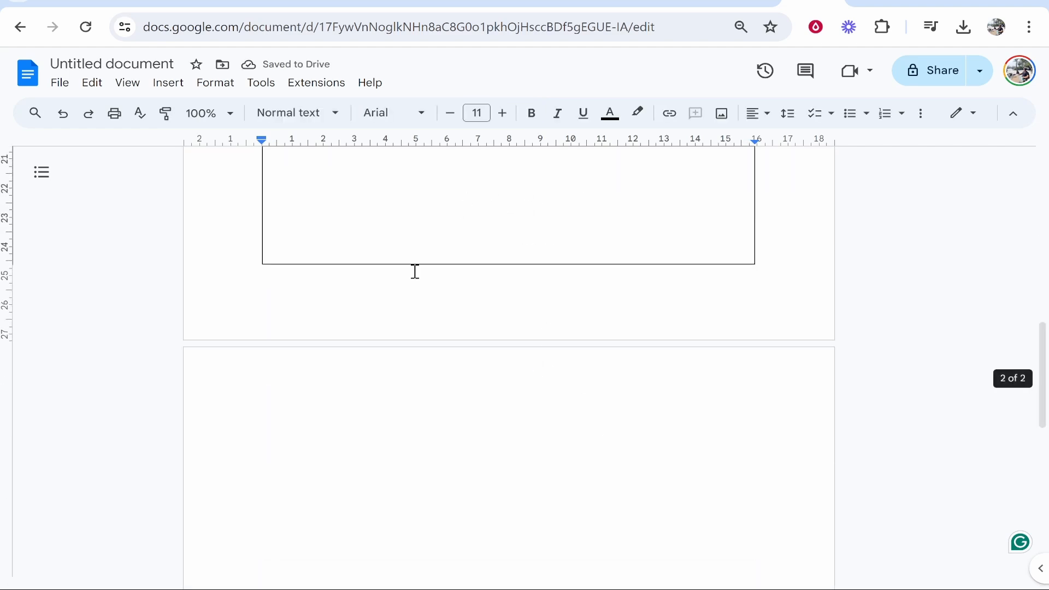
text(Hello World)
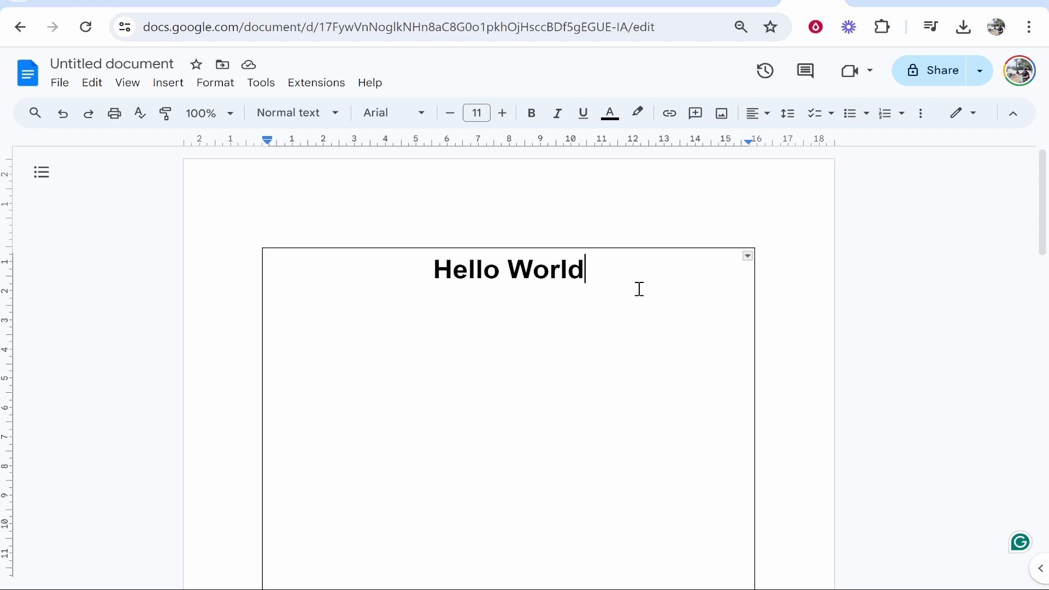
Step: Set the cell's vertical alignment to Middle in Table properties so Hello World sits mid-page
click(215, 82)
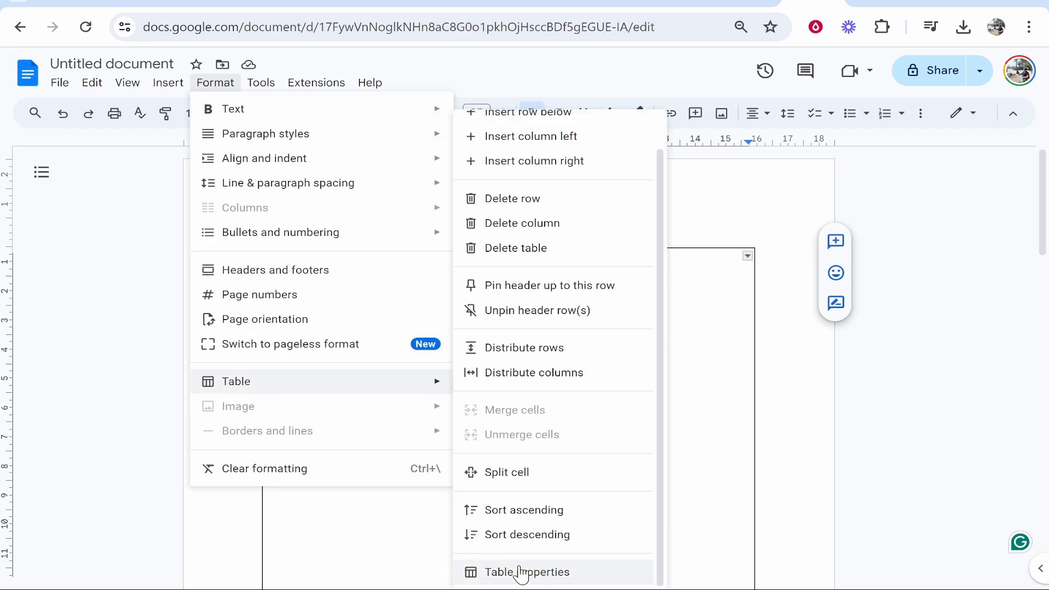
click(527, 572)
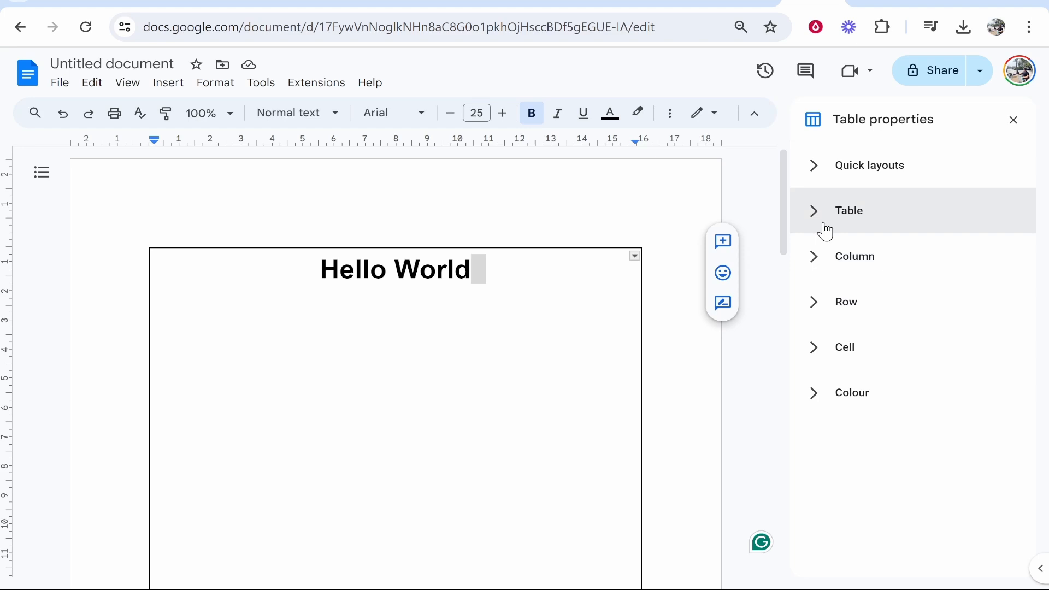
click(844, 347)
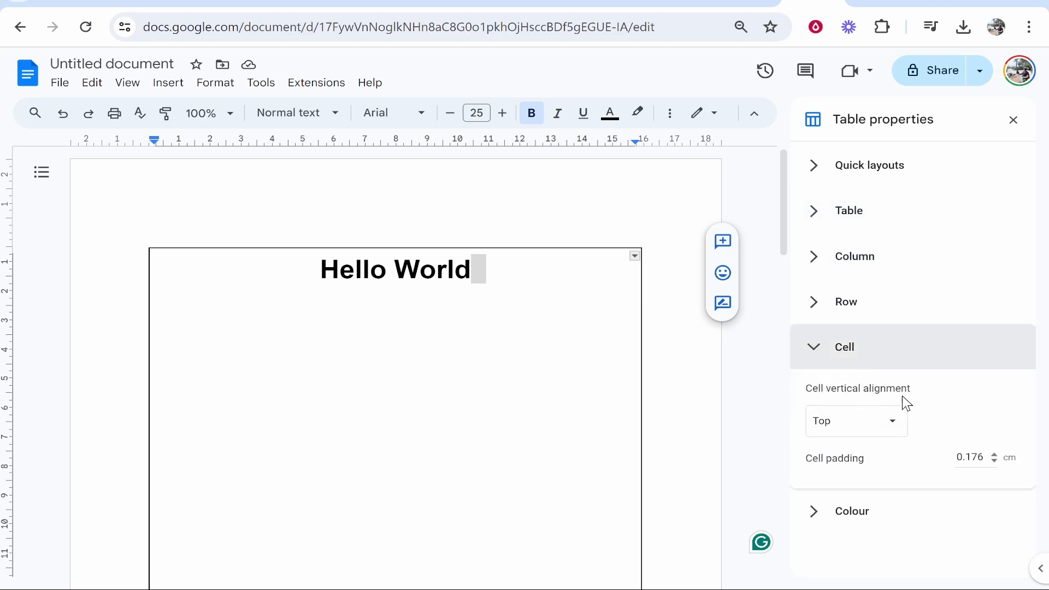
click(856, 421)
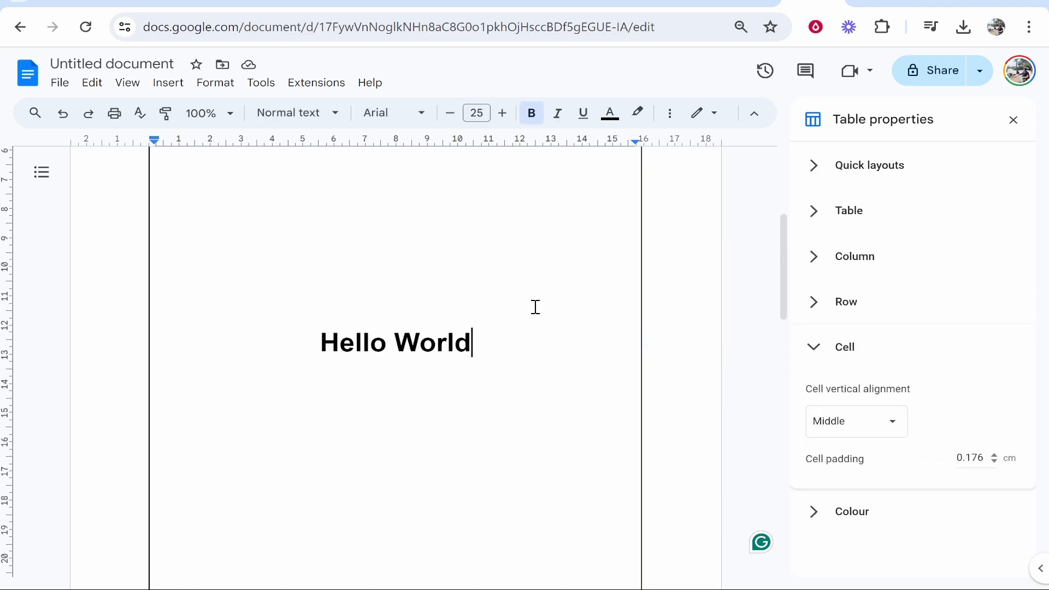
scroll(down, 3)
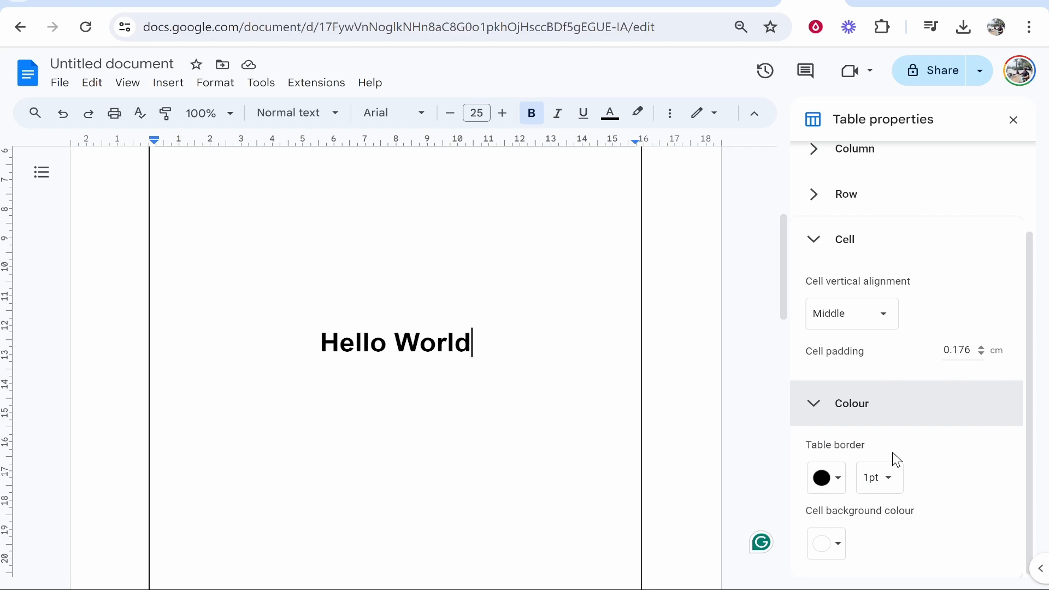
Step: Set the table border width to 0pt so no lines surround Hello World
click(879, 477)
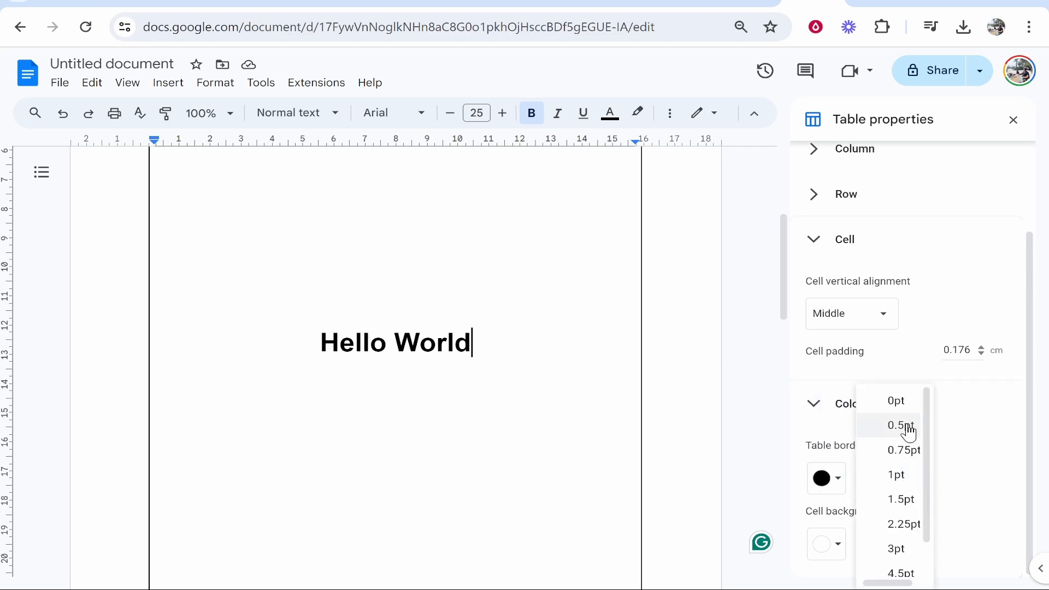
click(897, 401)
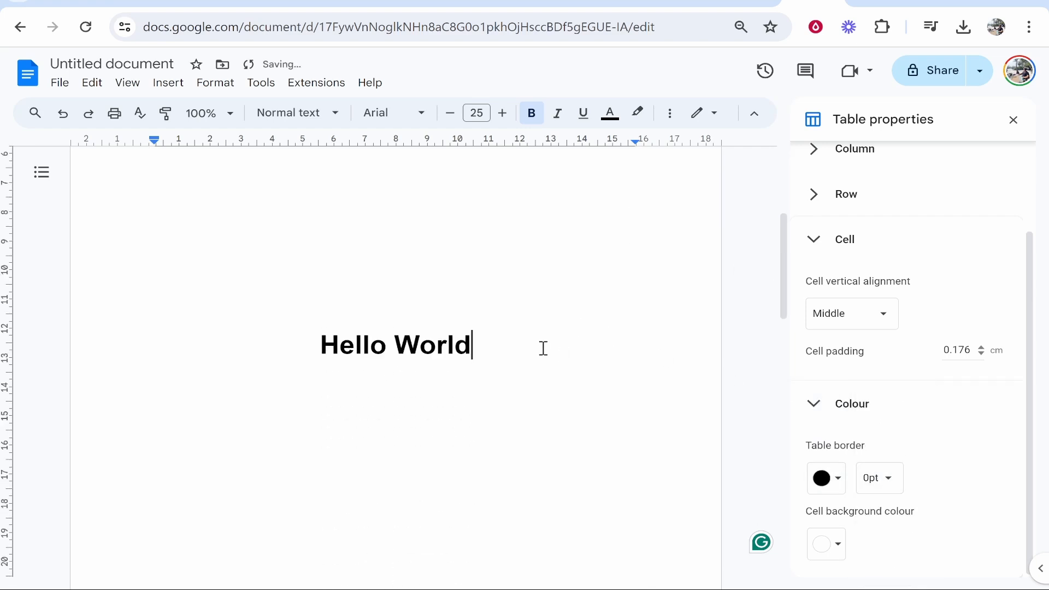